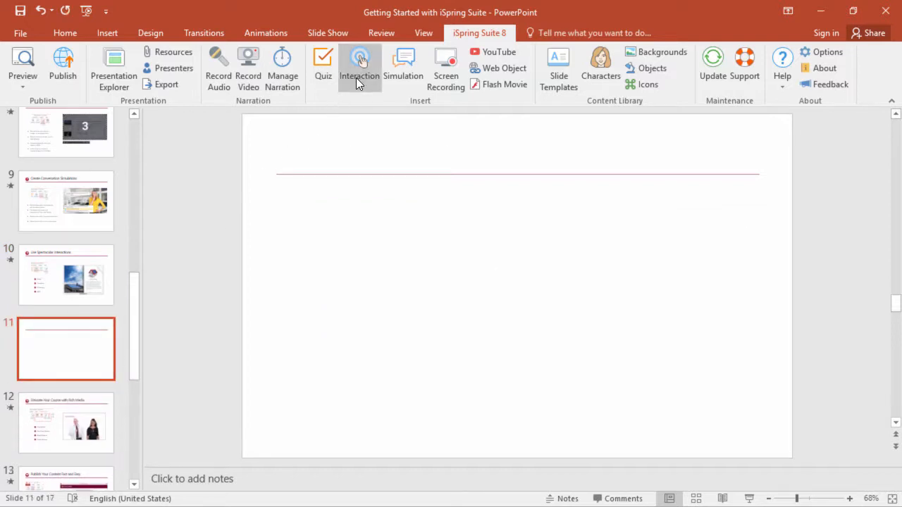
# - Launch the iSpring Visuals interaction editor for the blank slide 11
pyautogui.click(359, 68)
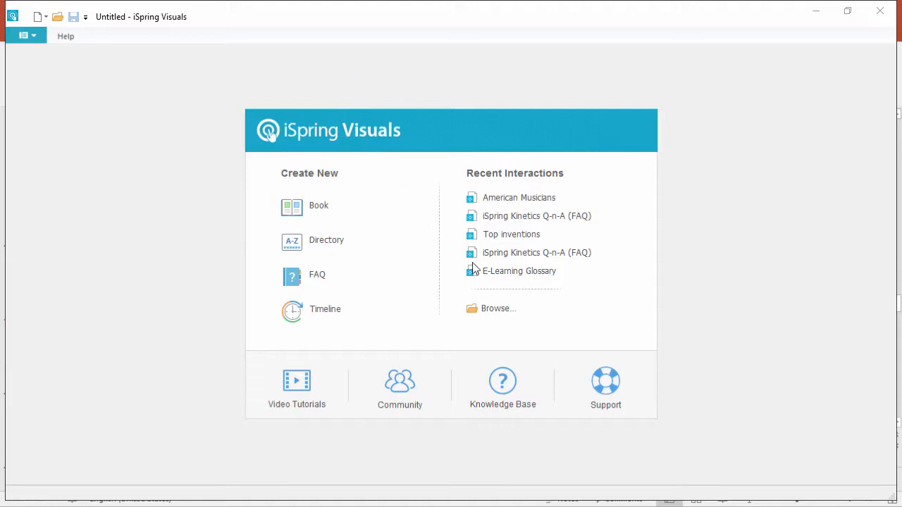
# - Open the E-Learning Glossary from Recent Interactions and show its 3D Book entry
pyautogui.click(518, 270)
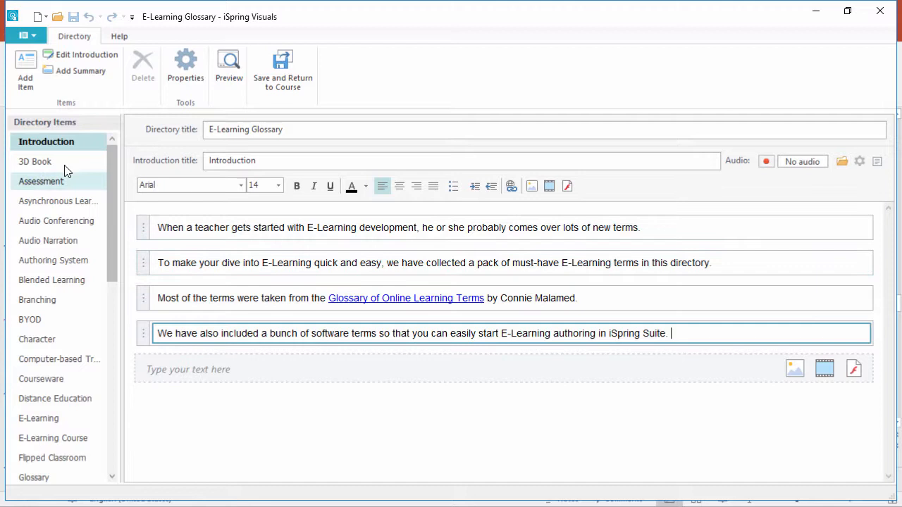
pyautogui.click(34, 161)
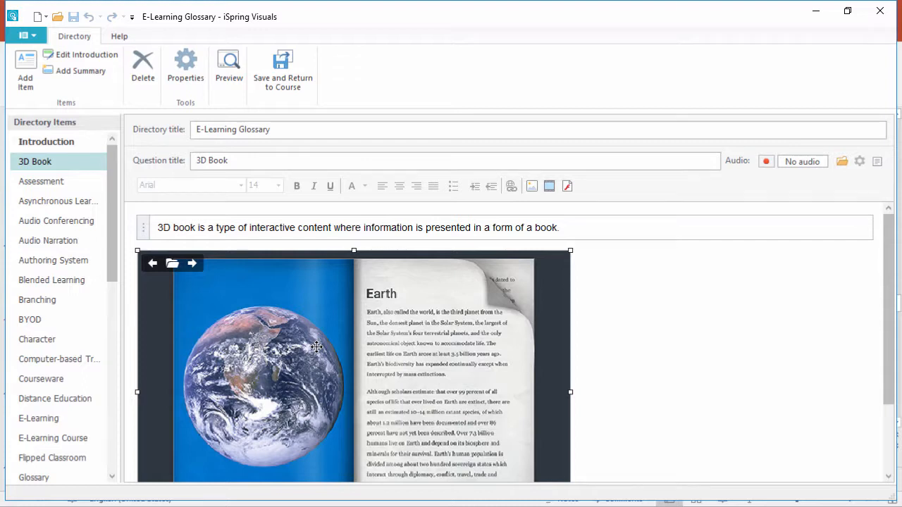
# - Delete the book image and insert the 'How to Create an Interactive Book' video from the Books folder
pyautogui.click(142, 67)
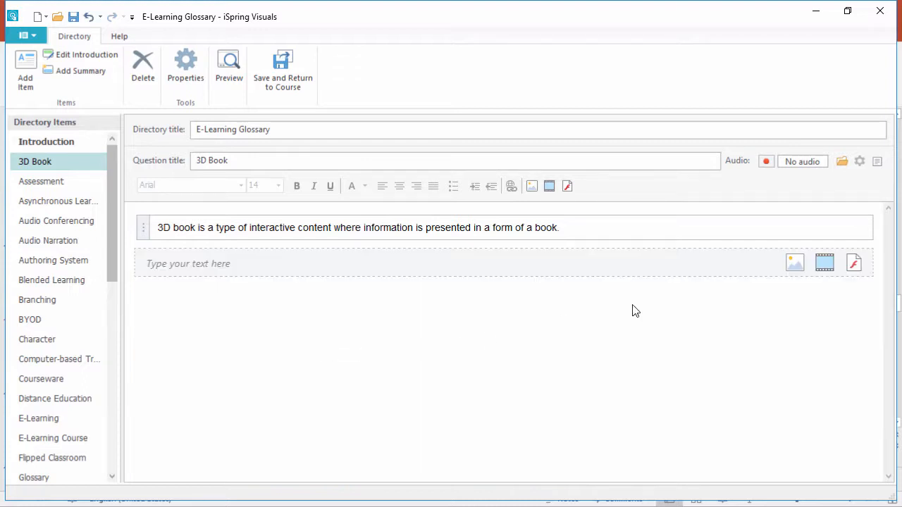
pyautogui.click(824, 262)
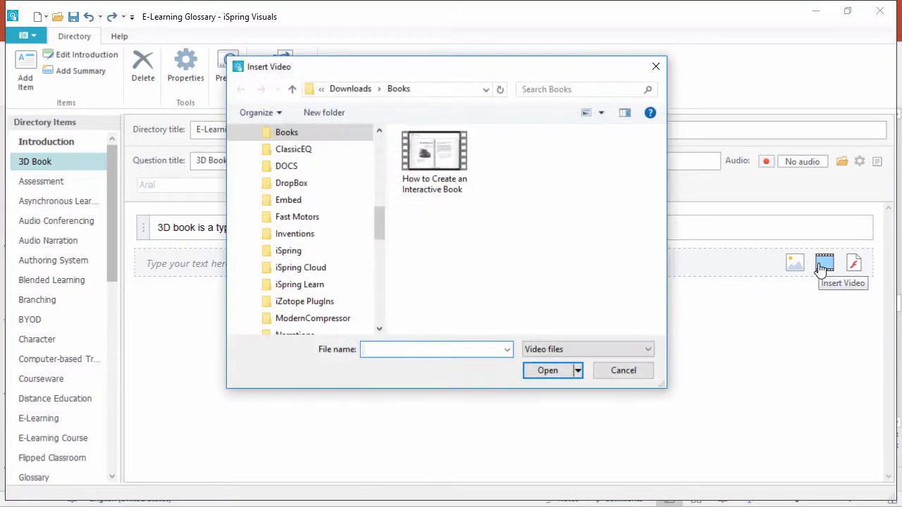
pyautogui.doubleClick(434, 149)
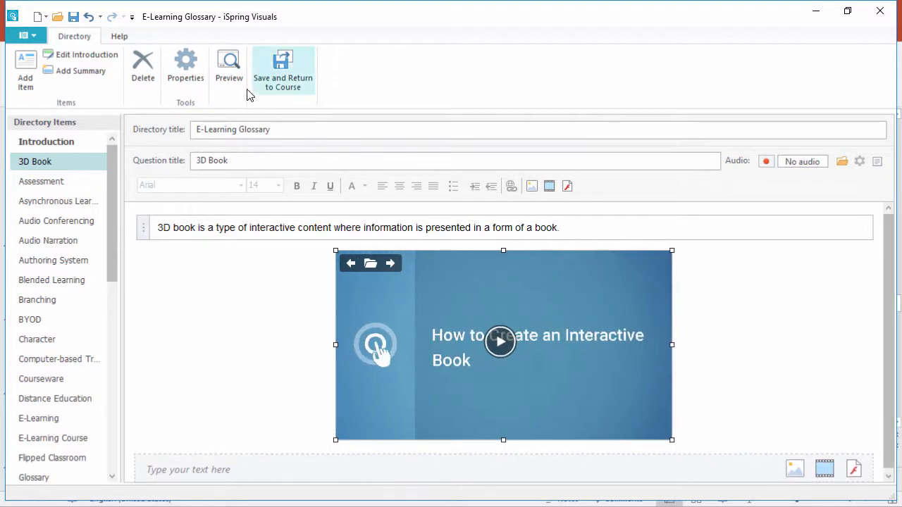
pyautogui.click(228, 64)
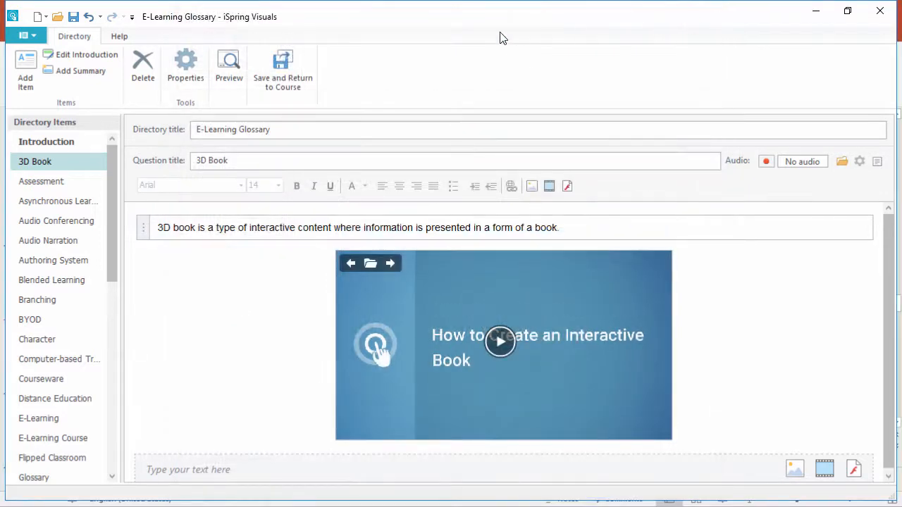
# - Save the glossary and return it to the PowerPoint course on slide 11
pyautogui.click(25, 35)
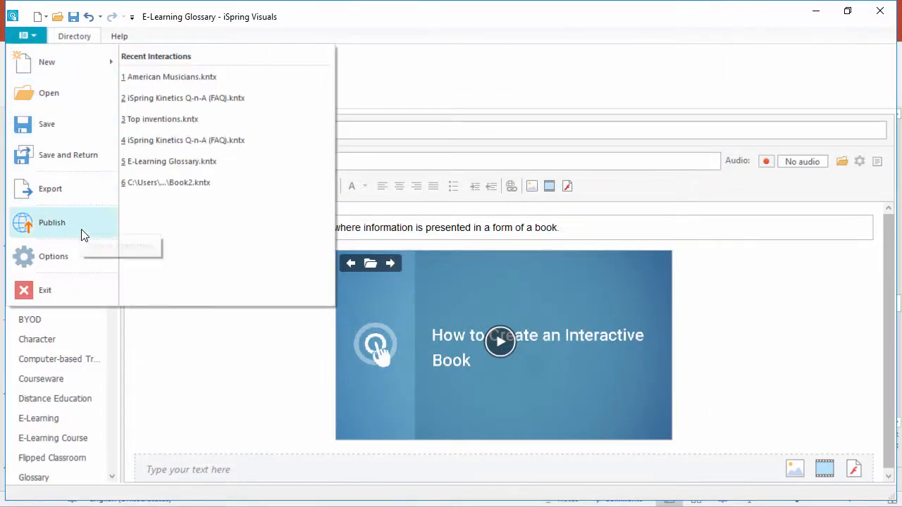
pyautogui.moveTo(87, 228)
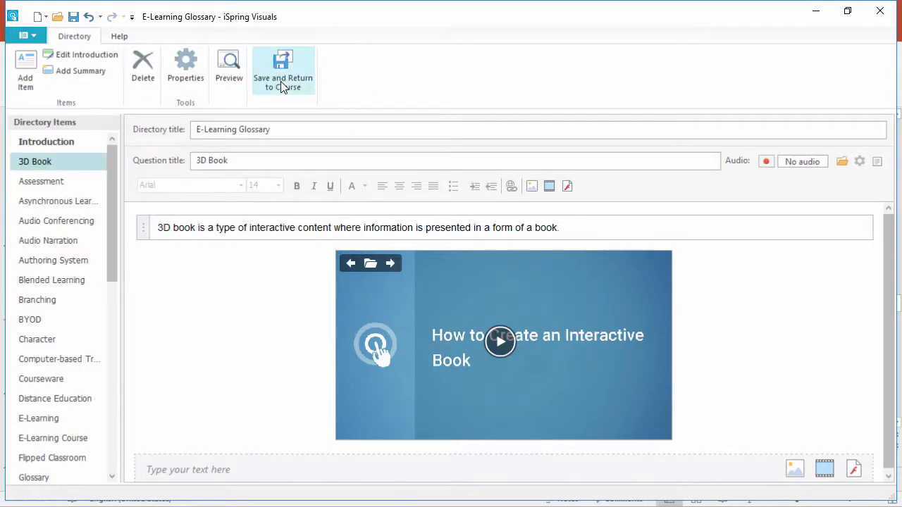
pyautogui.click(282, 70)
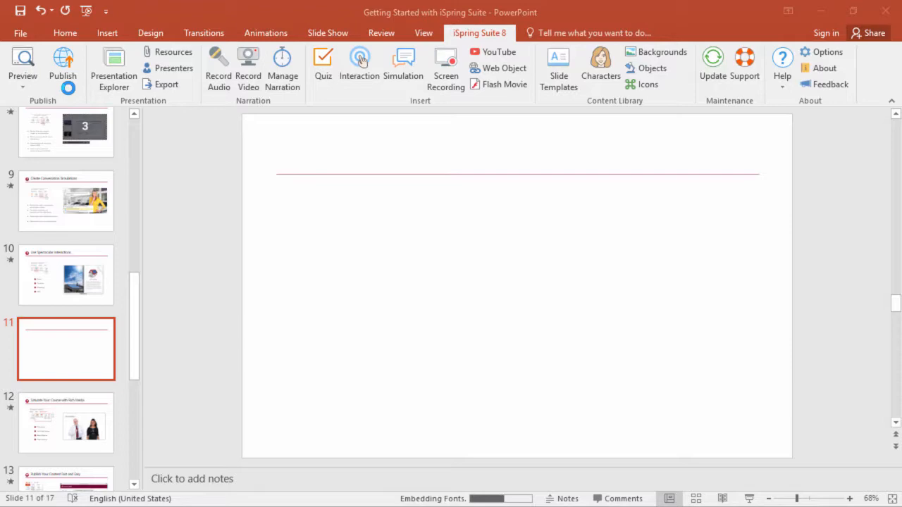
# - Start an iSpring preview of the whole presentation from the Publish options
pyautogui.click(62, 67)
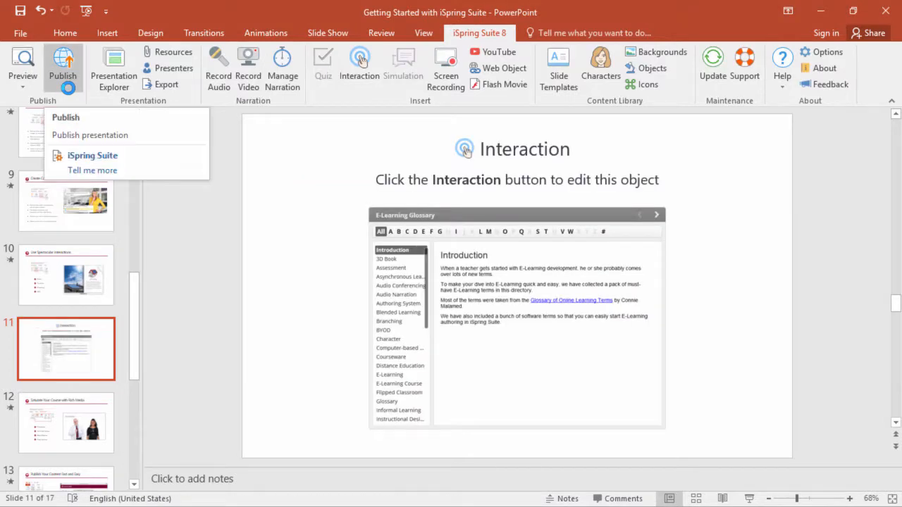
pyautogui.click(90, 135)
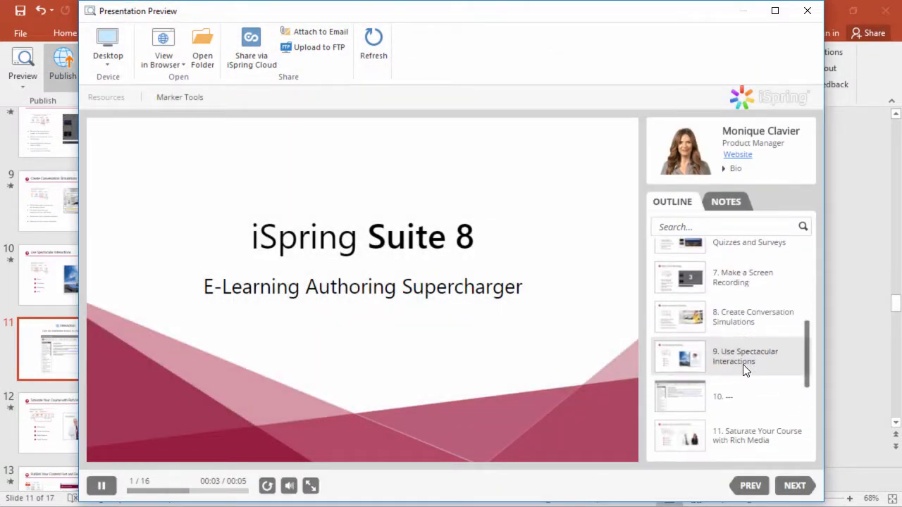
# - Navigate from slide 9 to the glossary slide and open its 3D Book entry with the video
pyautogui.click(743, 355)
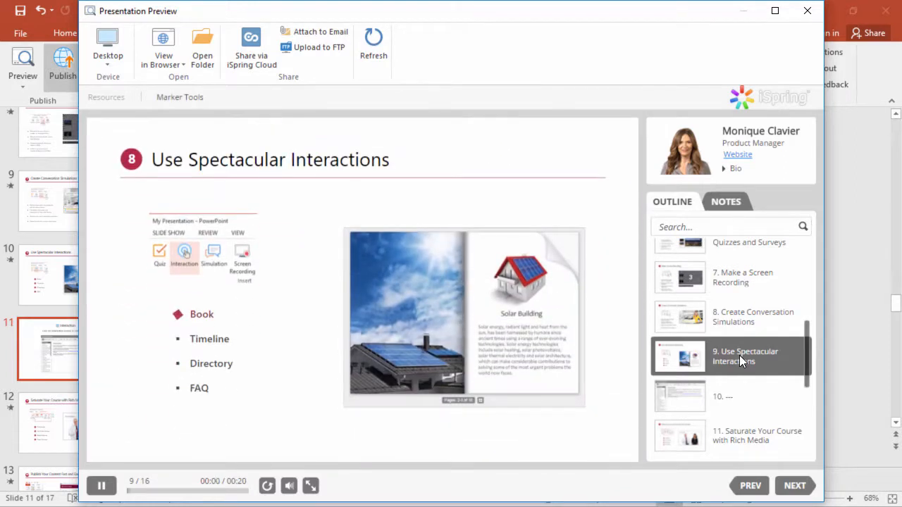
pyautogui.click(795, 484)
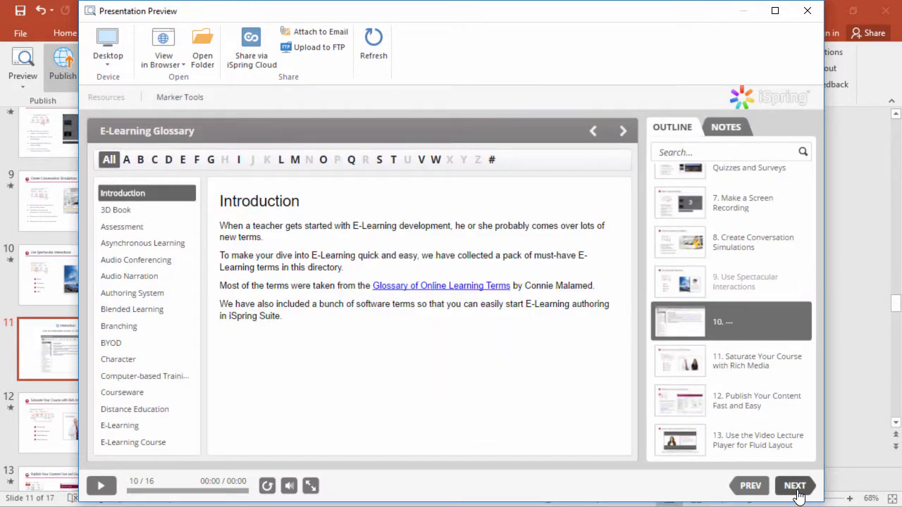
pyautogui.click(116, 209)
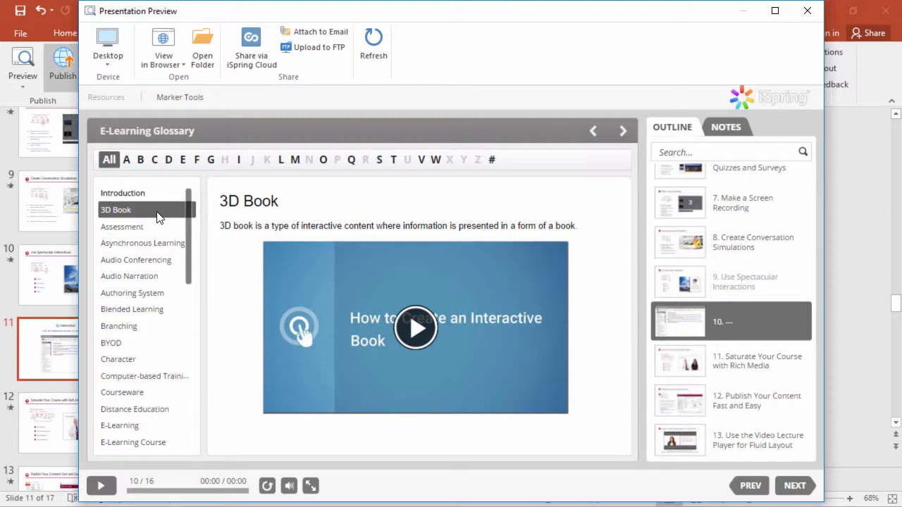
pyautogui.click(107, 49)
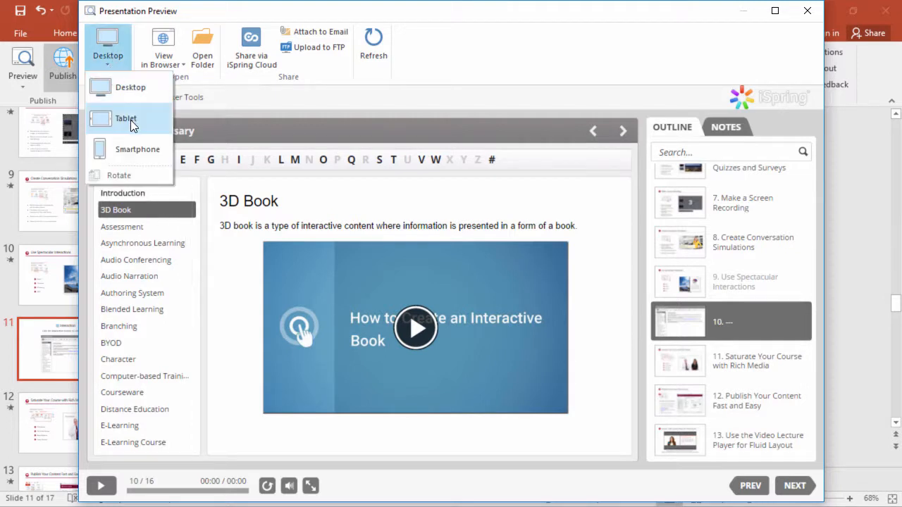
# - Preview the glossary on Tablet, then Smartphone, opening the 3D Book entry on the phone
pyautogui.click(125, 118)
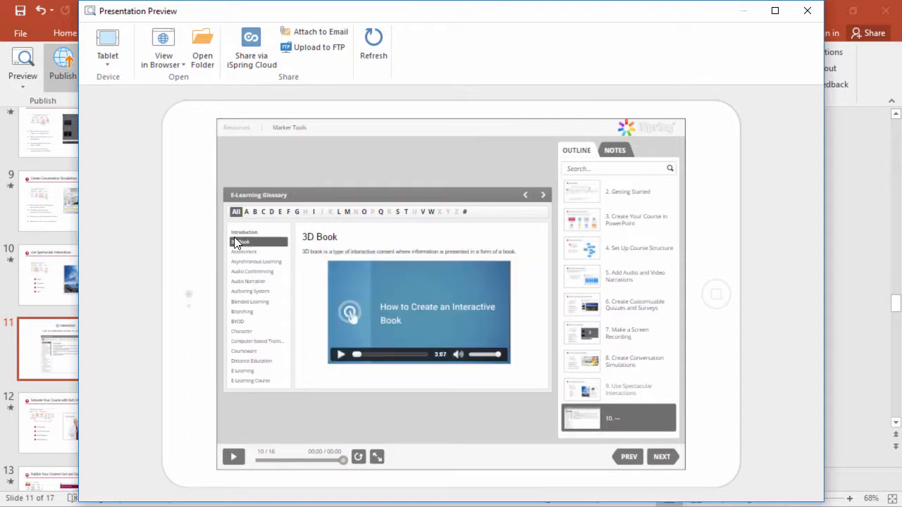
pyautogui.click(107, 55)
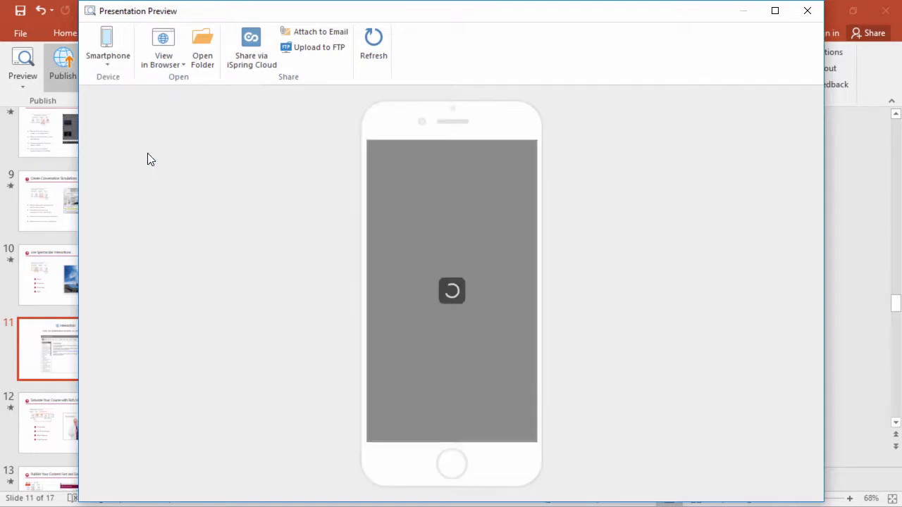
pyautogui.click(107, 45)
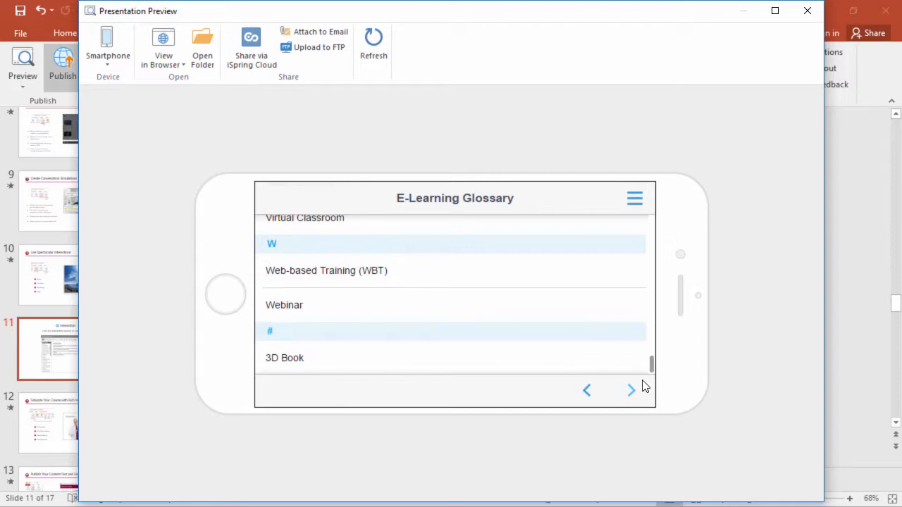
pyautogui.click(284, 358)
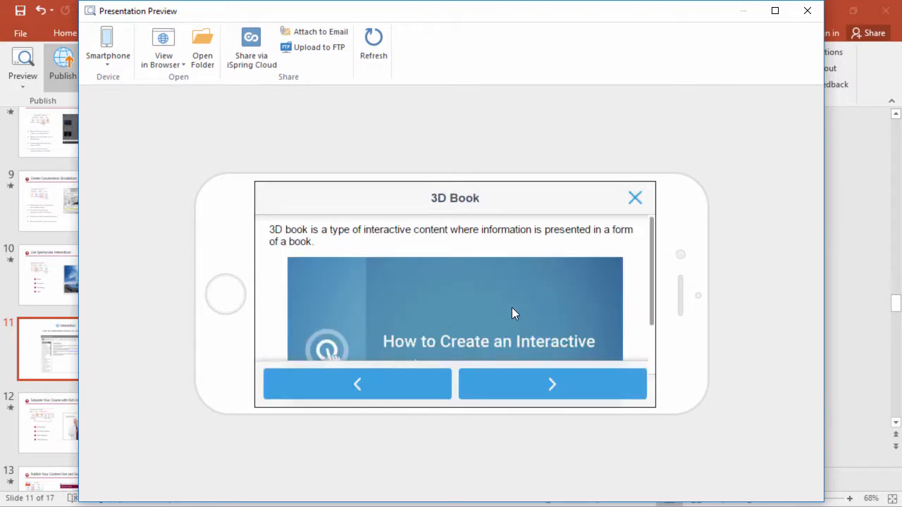